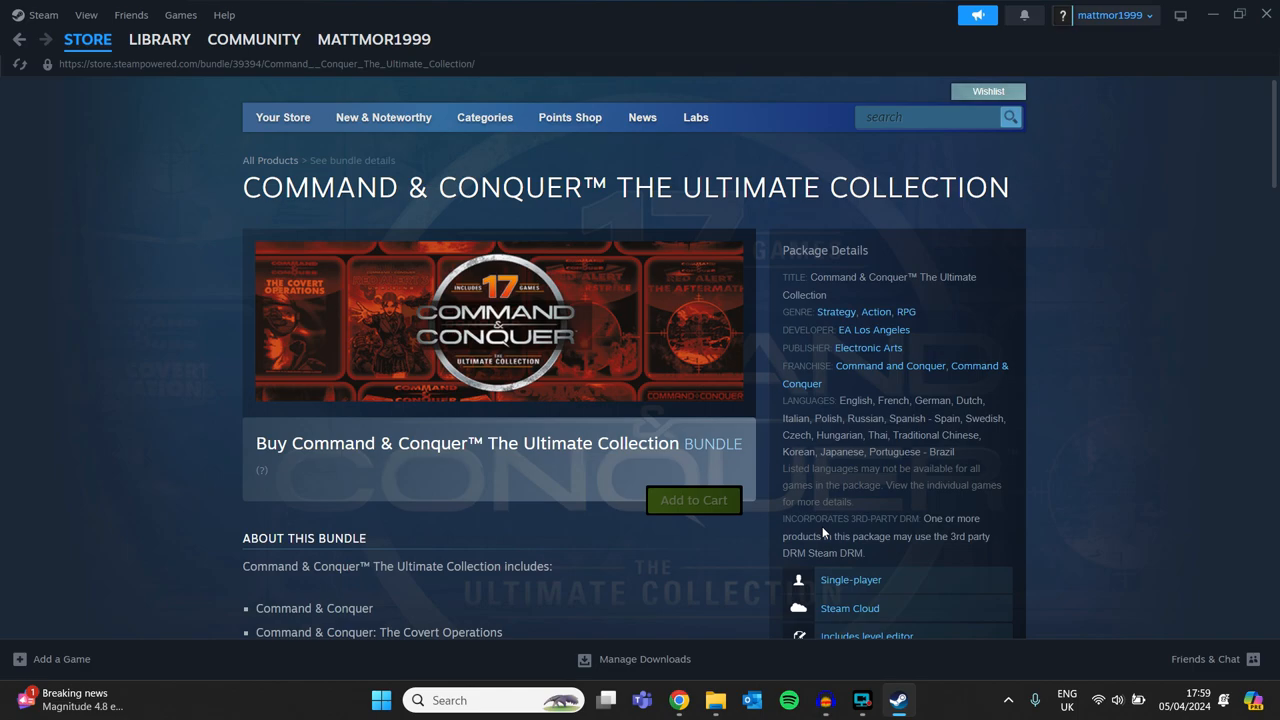
- Highlight Red Alert 2: Yuri's Revenge in the Ultimate Collection's 'About this bundle' list
{"action": "scroll", "scroll_direction": "down", "scroll_amount": 3}
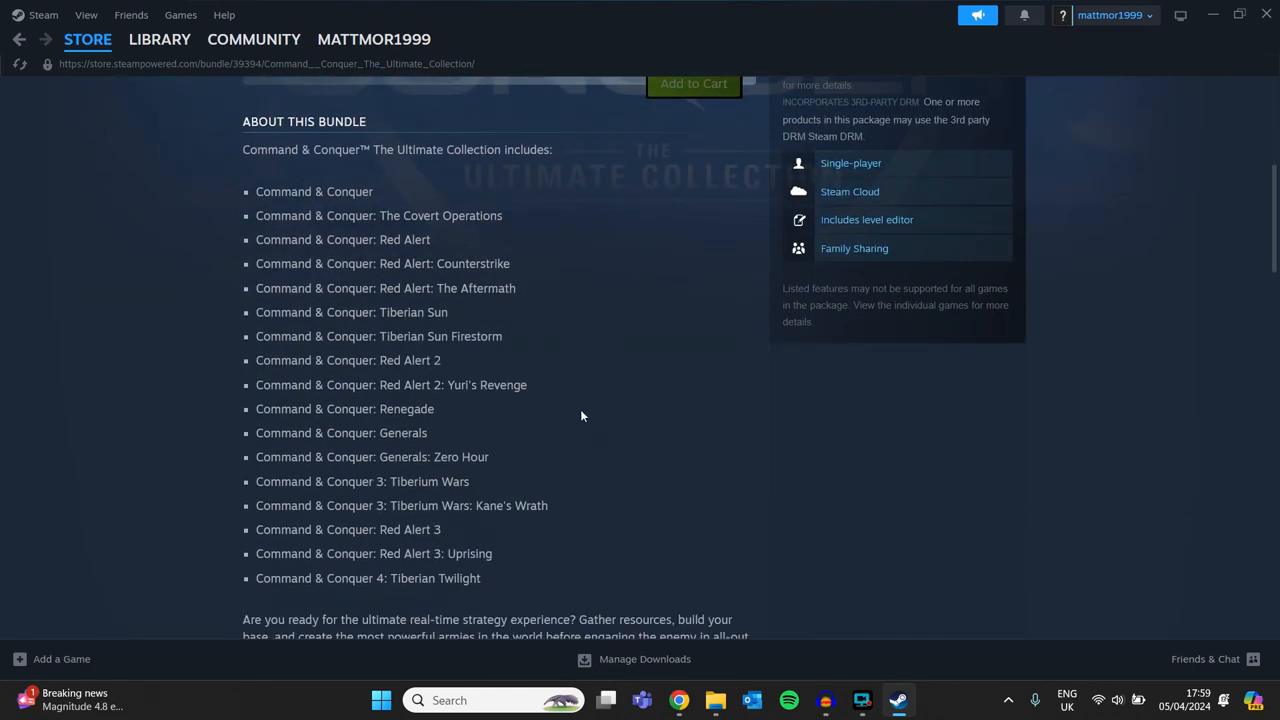
{"action": "double_click", "coordinate": [496, 384]}
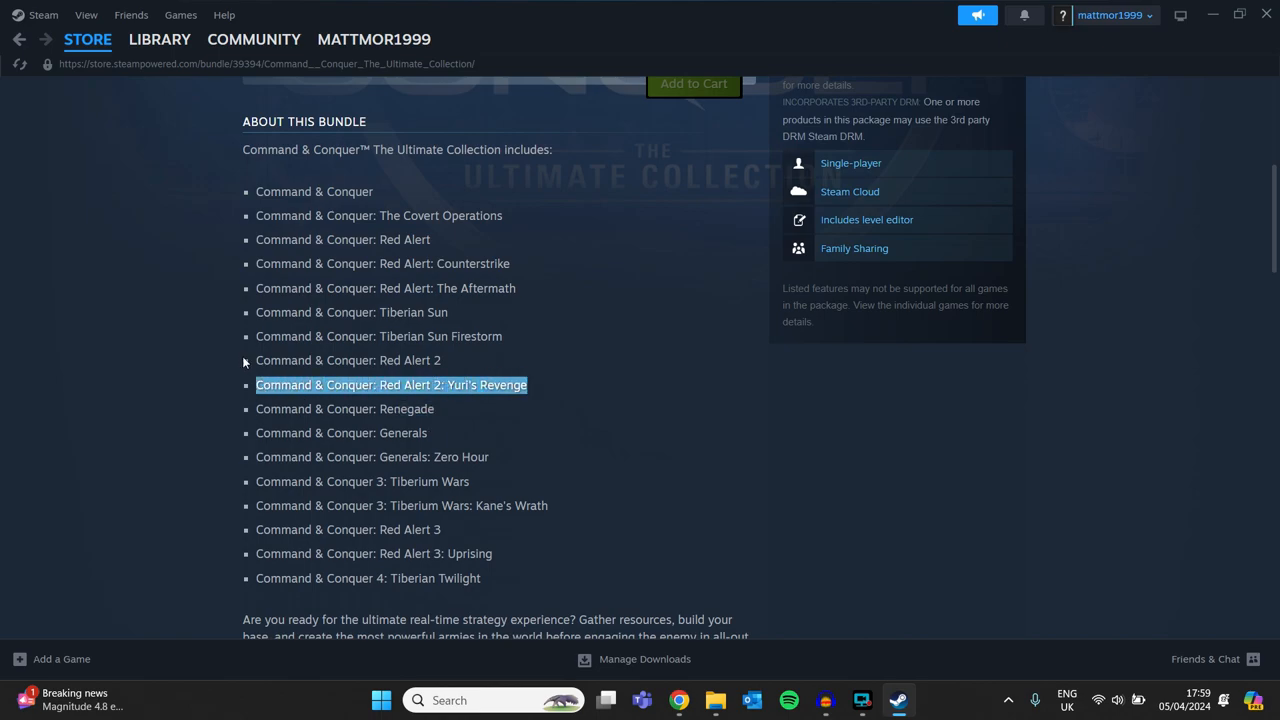
{"action": "left_click", "coordinate": [160, 40]}
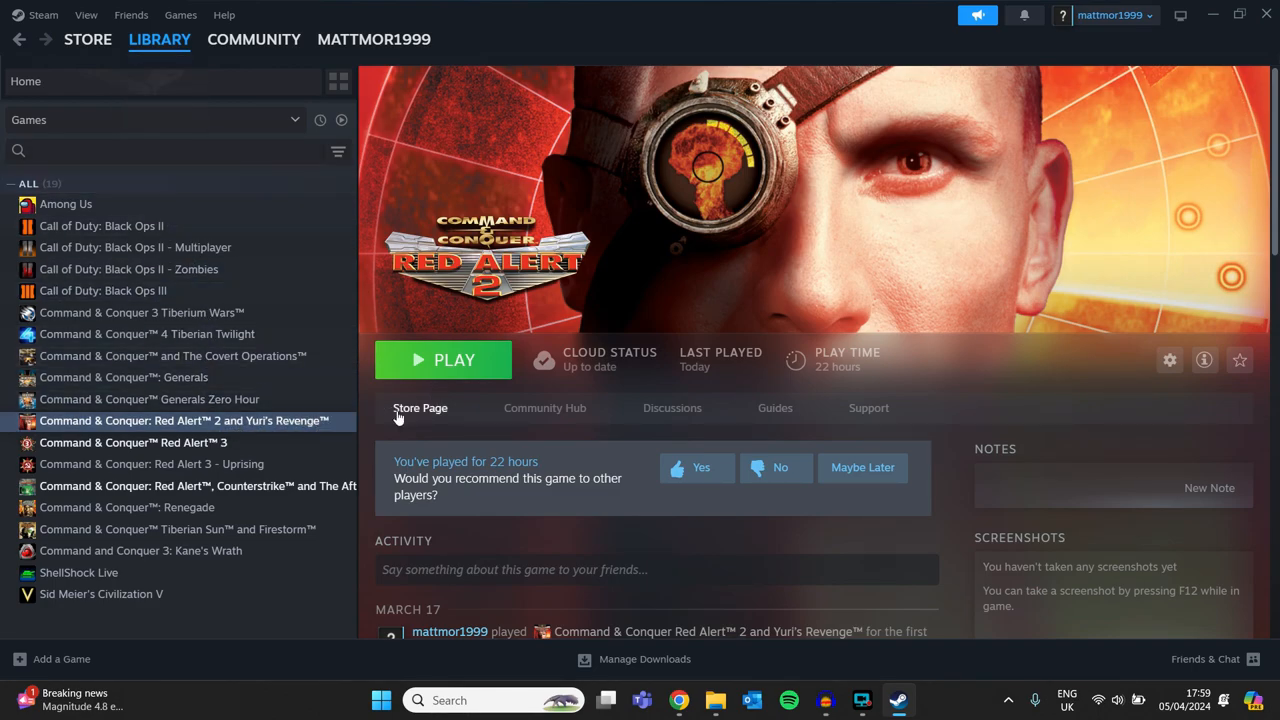
{"action": "mouse_move", "coordinate": [544, 408]}
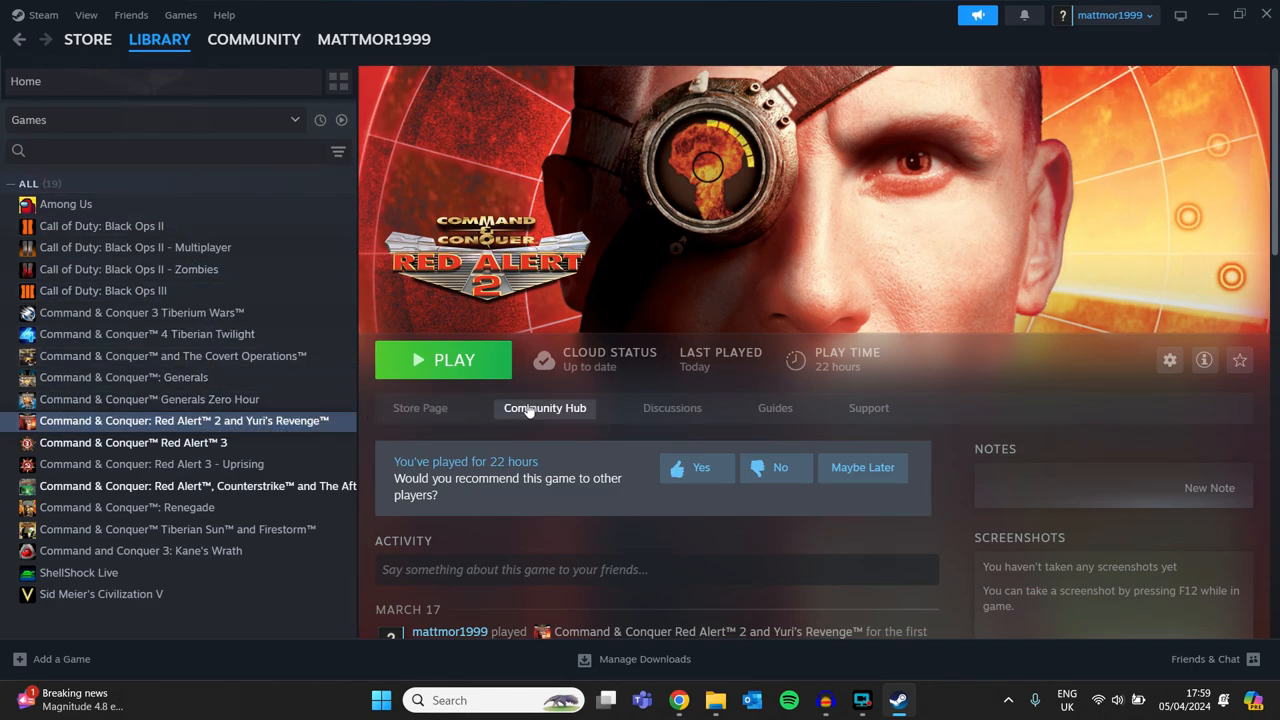
- Scroll the Library view to the owned Red Alert 2 and Yuri's Revenge game page
{"action": "scroll", "scroll_direction": "down", "scroll_amount": 3}
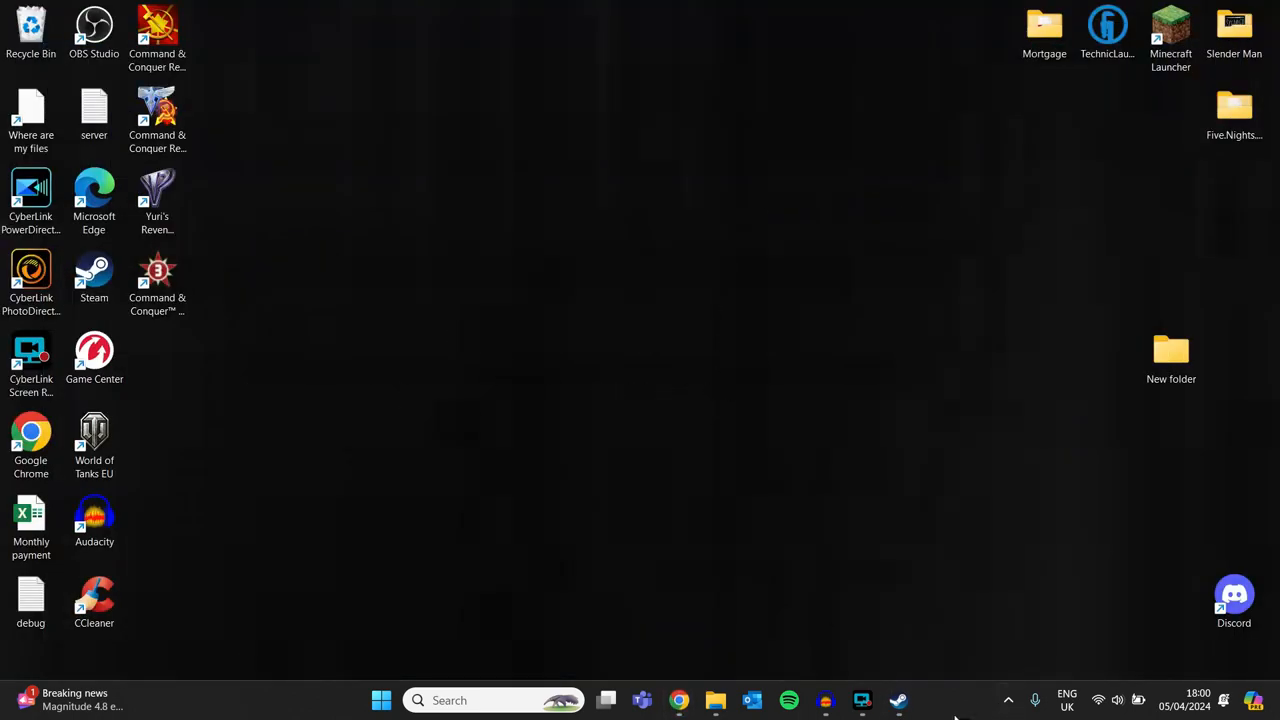
- Select the Command & Conquer Red Alert 2 shortcut among the desktop game icons
{"action": "left_click", "coordinate": [896, 700]}
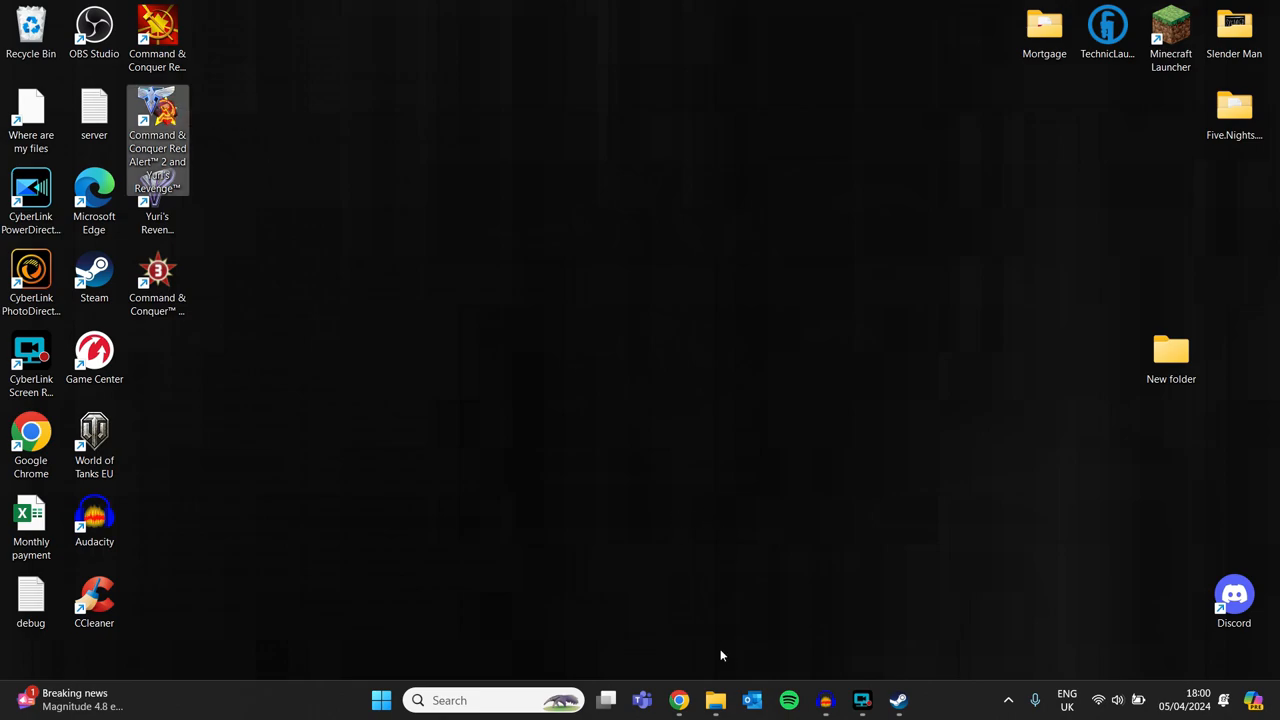
{"action": "mouse_move", "coordinate": [732, 698]}
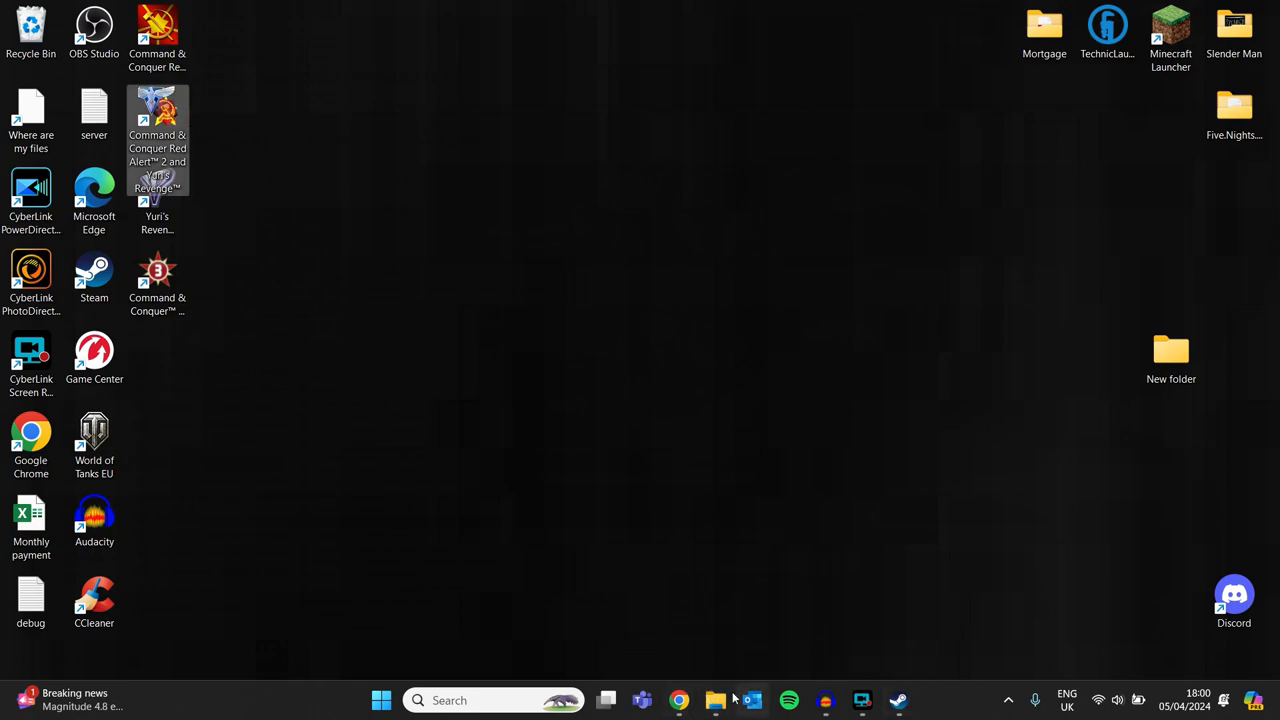
- Navigate cncnet.org to the Yuri's Revenge entry under Downloads
{"action": "left_click", "coordinate": [680, 700]}
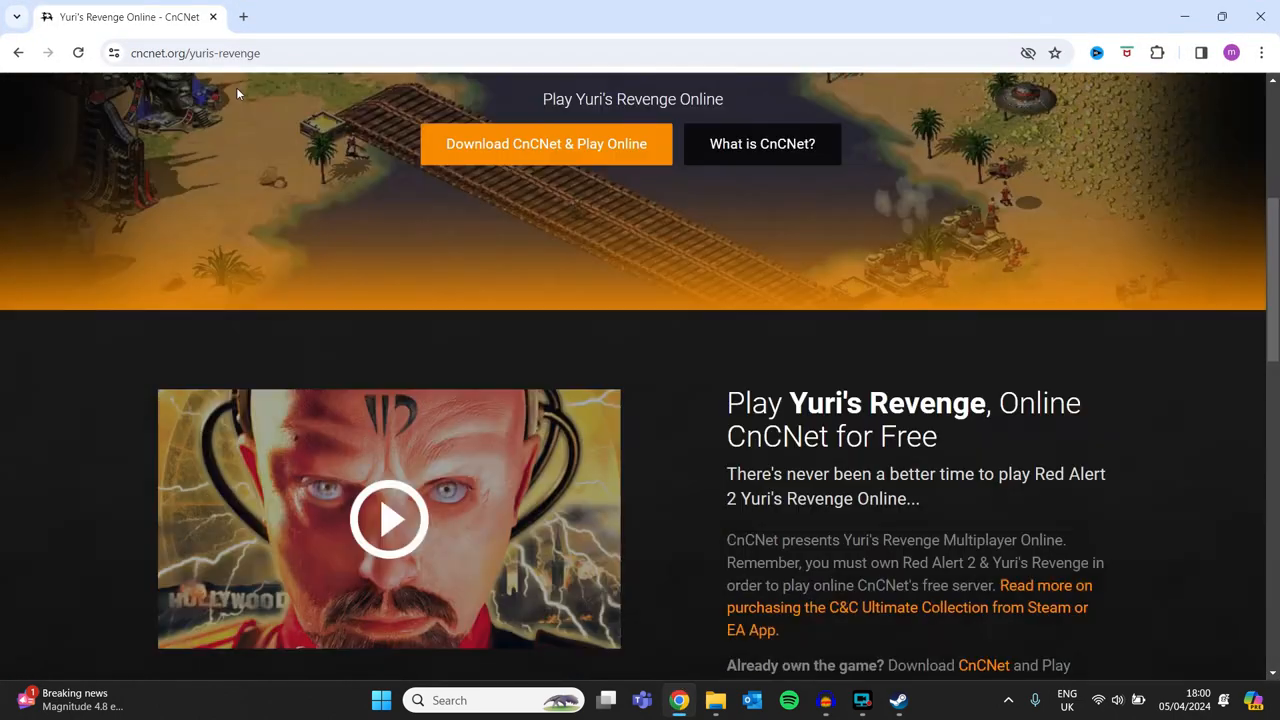
{"action": "scroll", "scroll_direction": "up", "scroll_amount": 3}
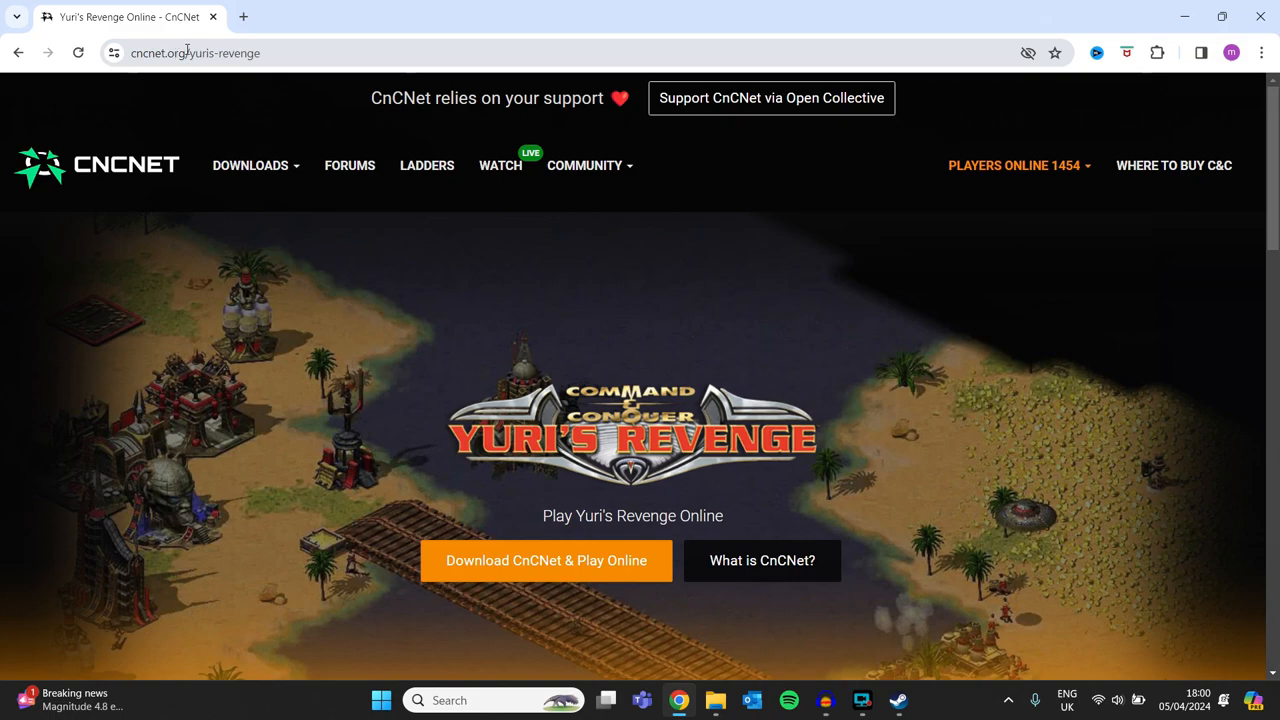
{"action": "left_click", "coordinate": [252, 164]}
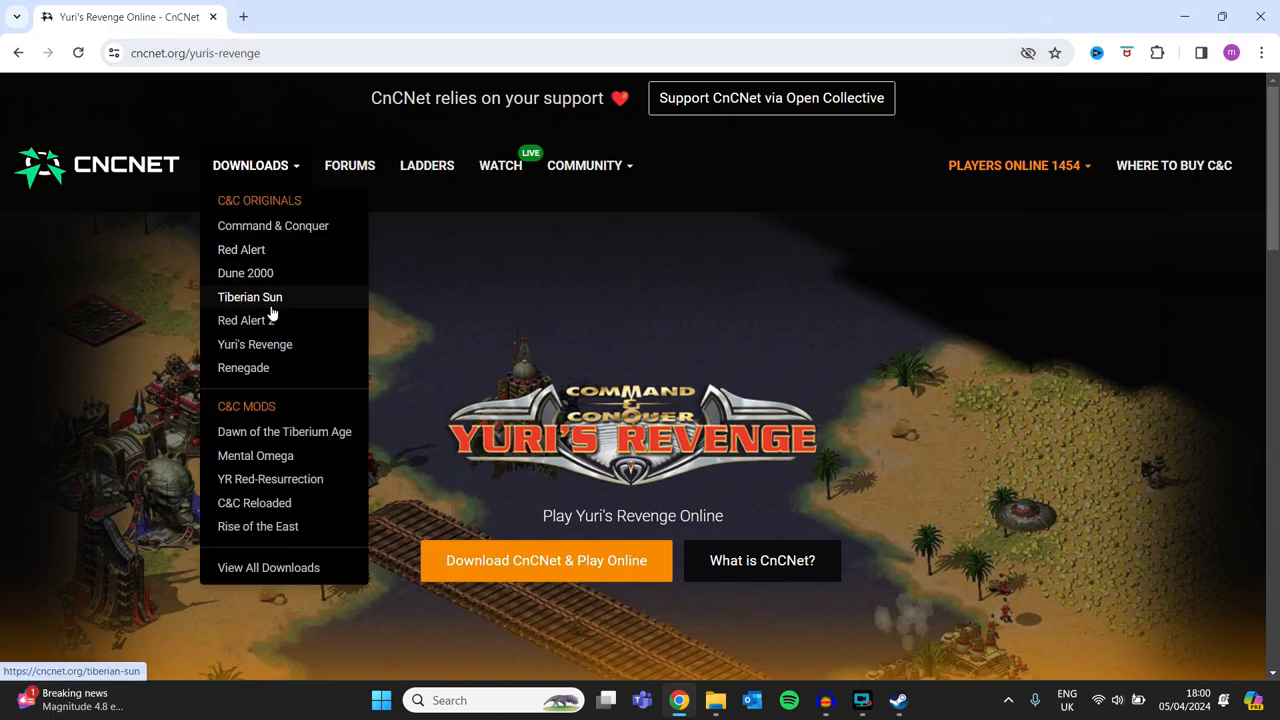
{"action": "mouse_move", "coordinate": [254, 344]}
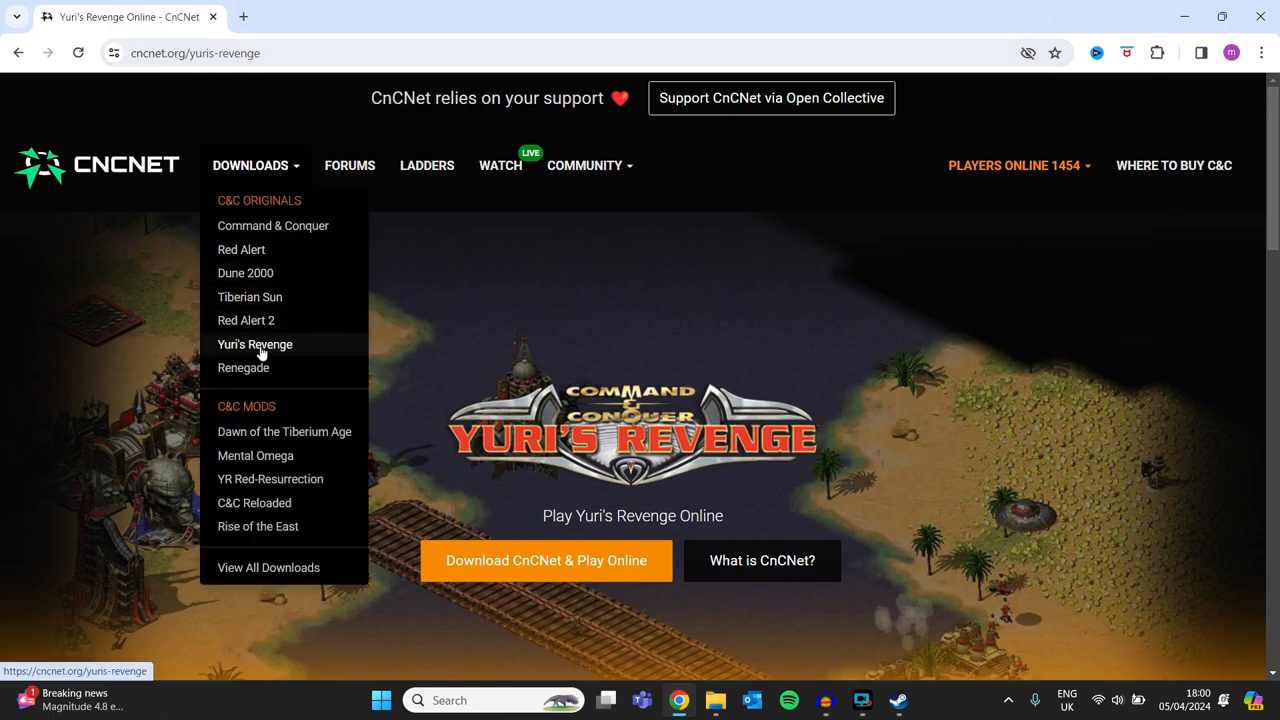
{"action": "scroll", "scroll_direction": "down", "scroll_amount": 3}
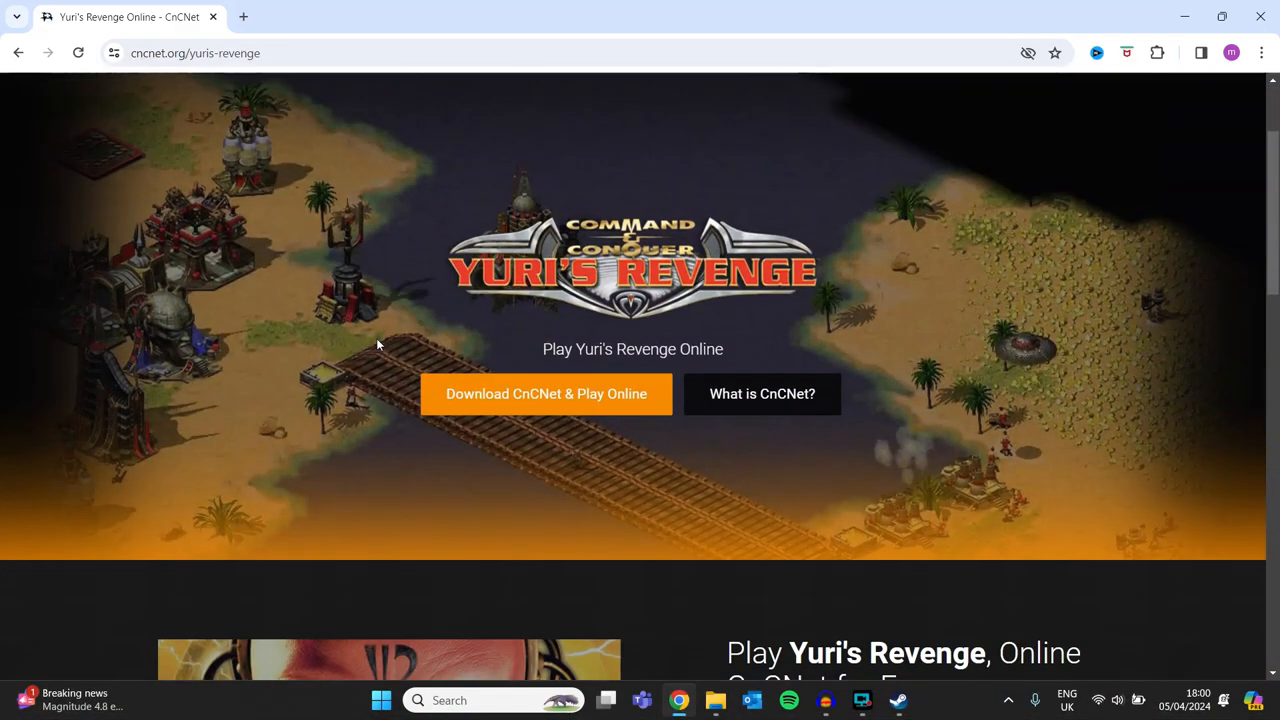
{"action": "scroll", "scroll_direction": "down", "scroll_amount": 3}
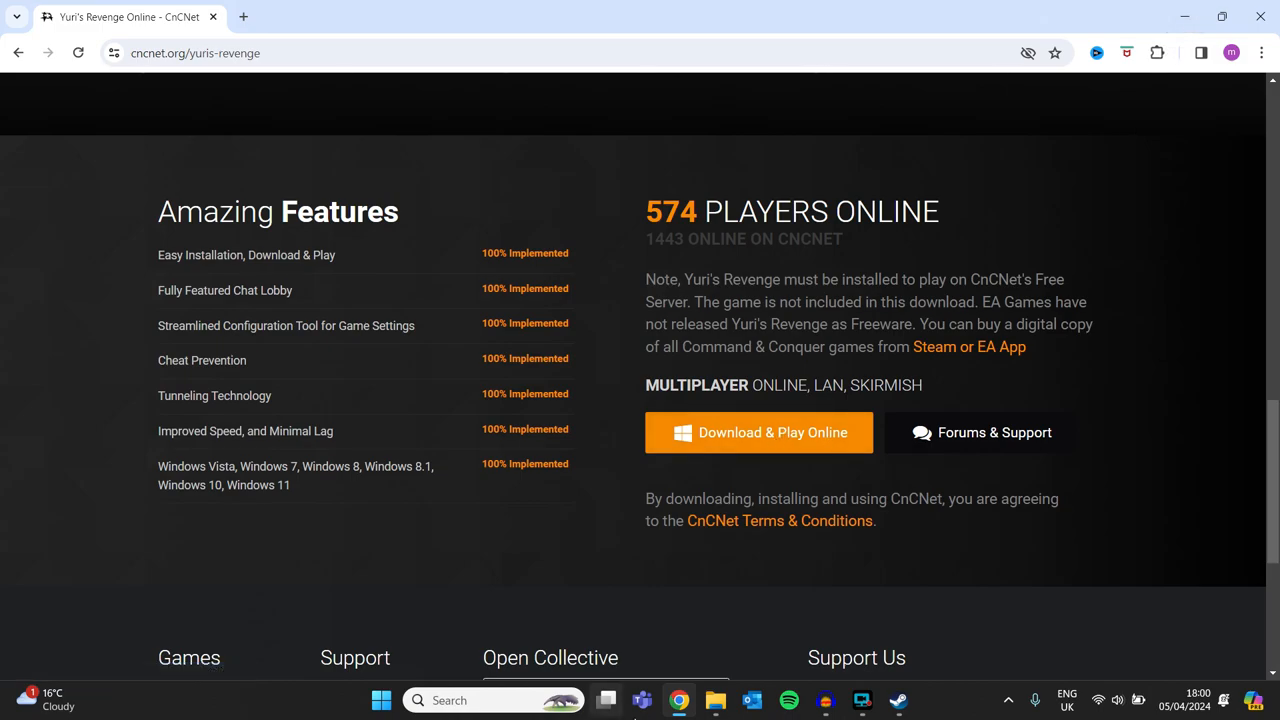
- Download the CnCNet Yuri's Revenge client and run CnCNet5_YR_Installer from Downloads
{"action": "left_click", "coordinate": [716, 700]}
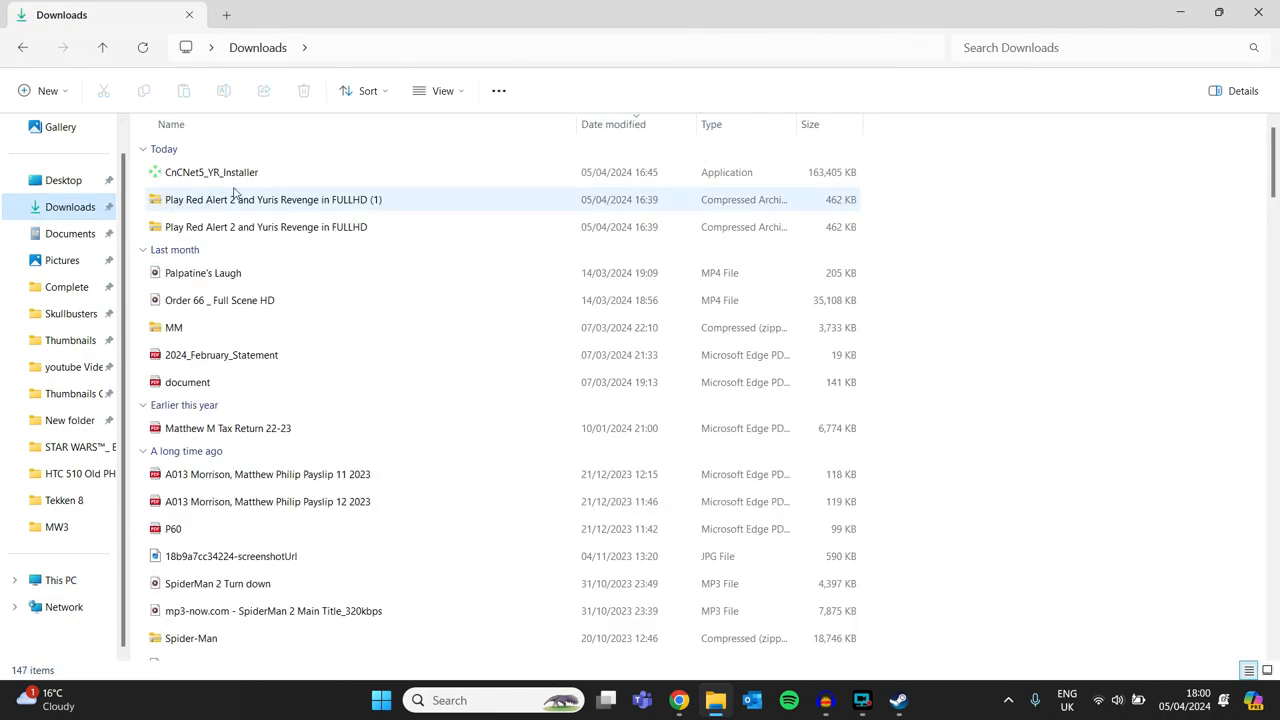
{"action": "left_click", "coordinate": [212, 172]}
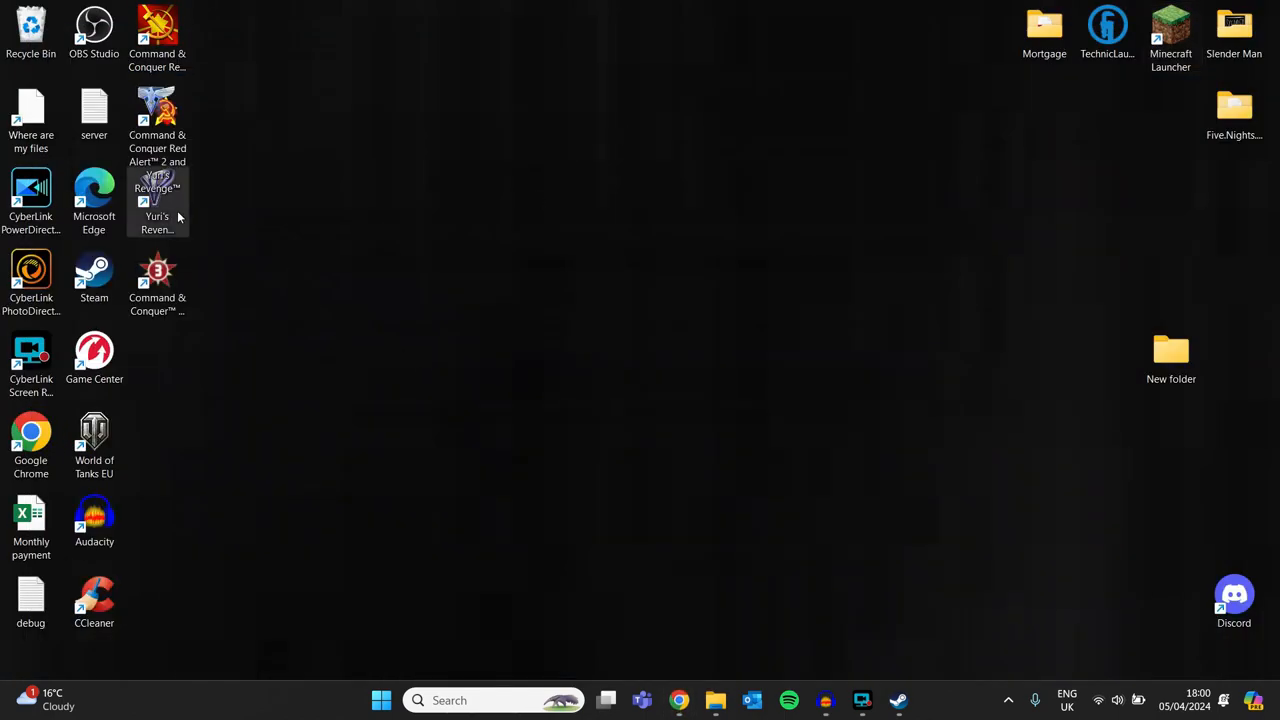
- Launch the Yuri's Revenge CnCNet shortcut and accept restarting it as administrator
{"action": "left_click", "coordinate": [156, 190]}
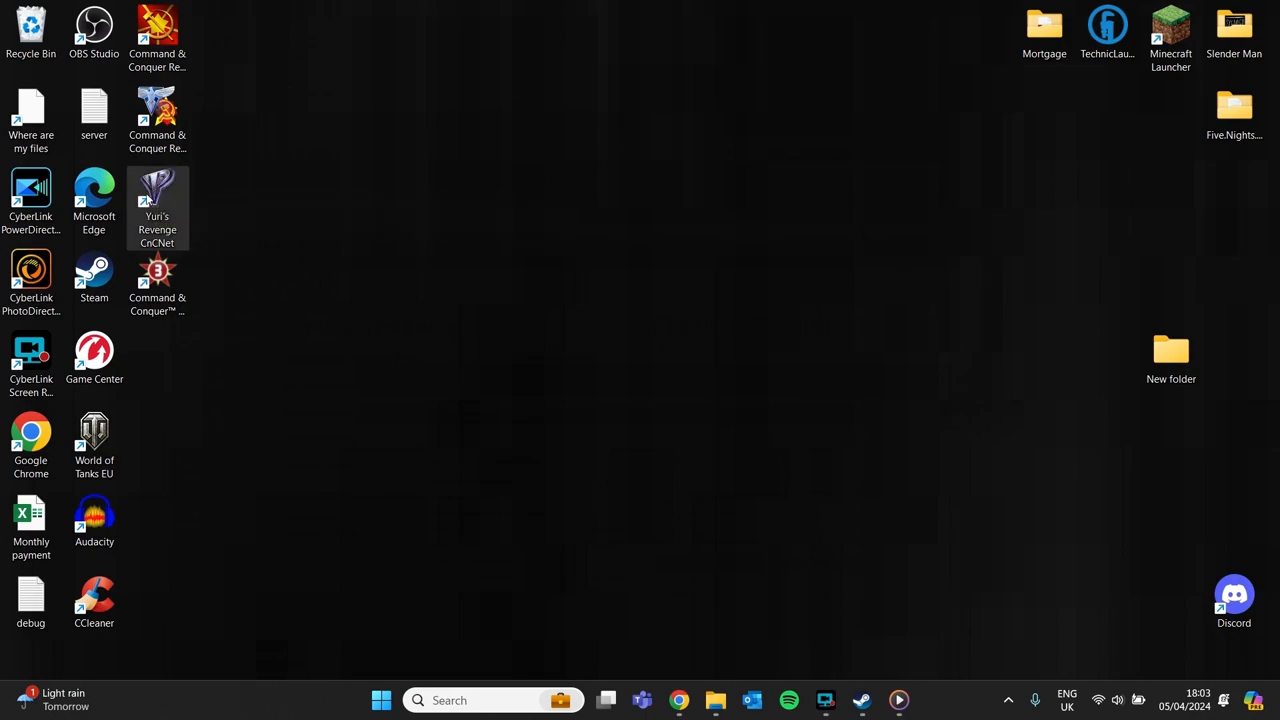
{"action": "double_click", "coordinate": [156, 204]}
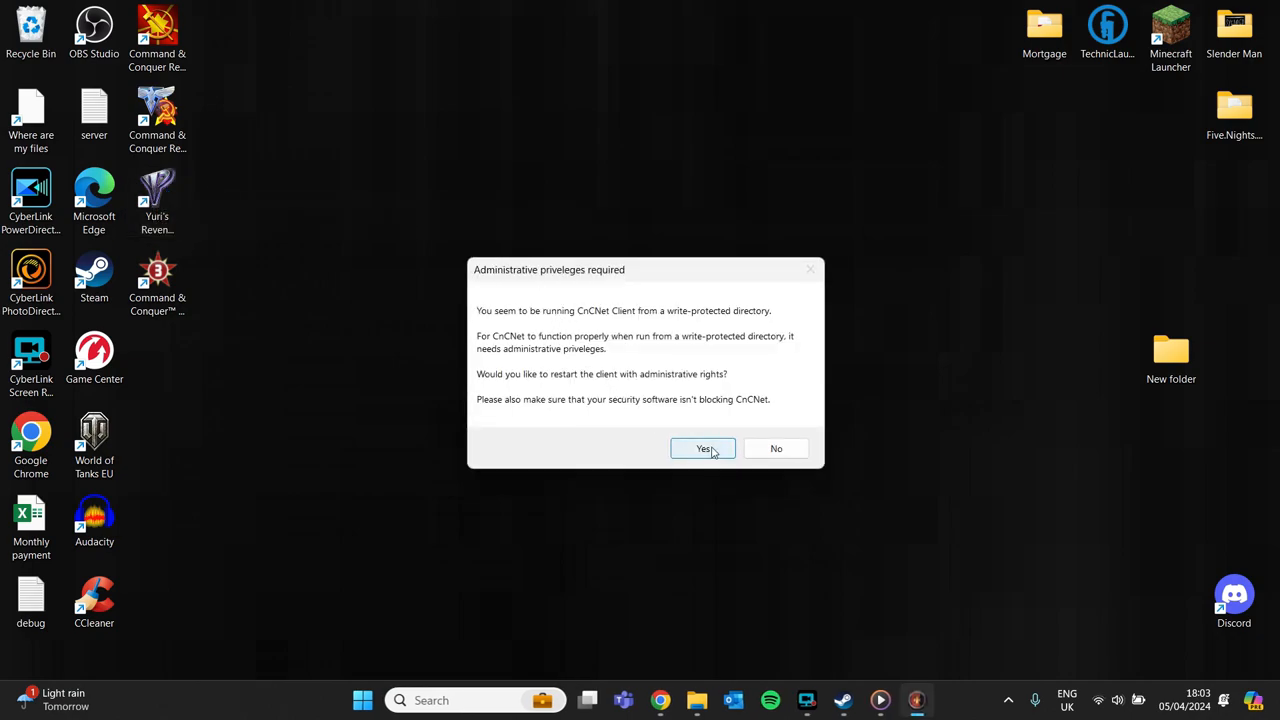
{"action": "left_click", "coordinate": [704, 448]}
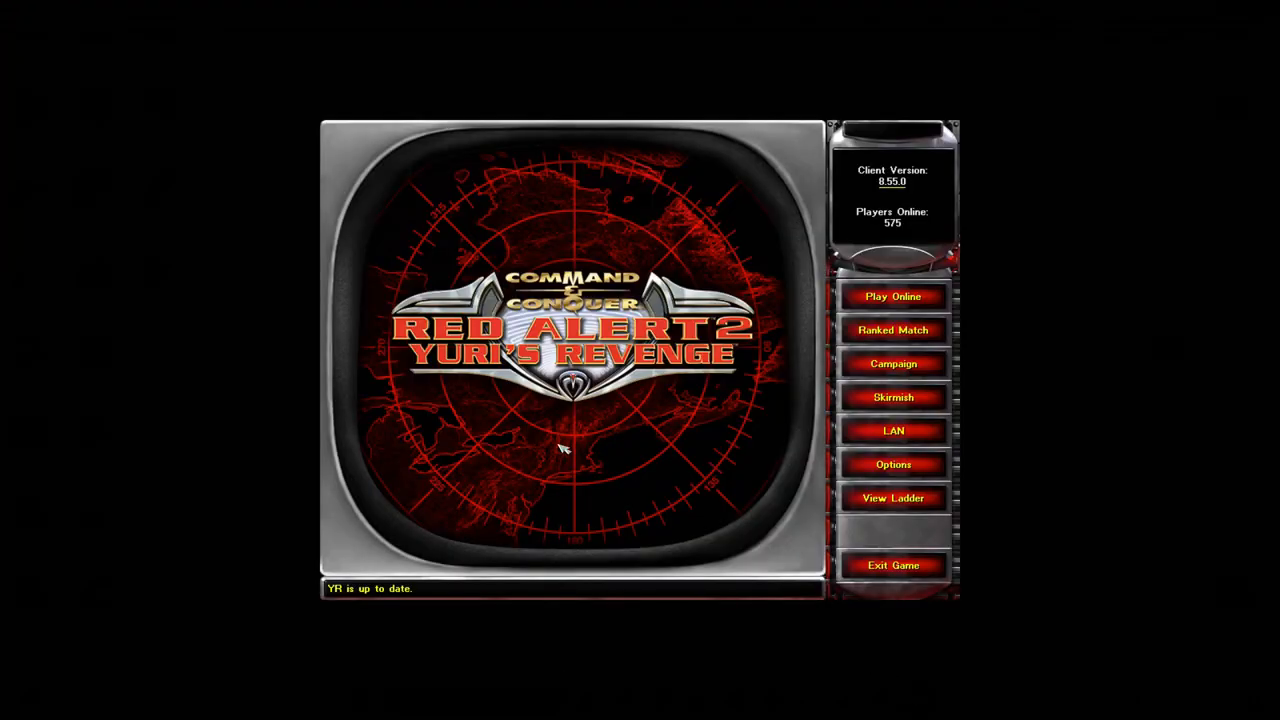
{"action": "mouse_move", "coordinate": [800, 82]}
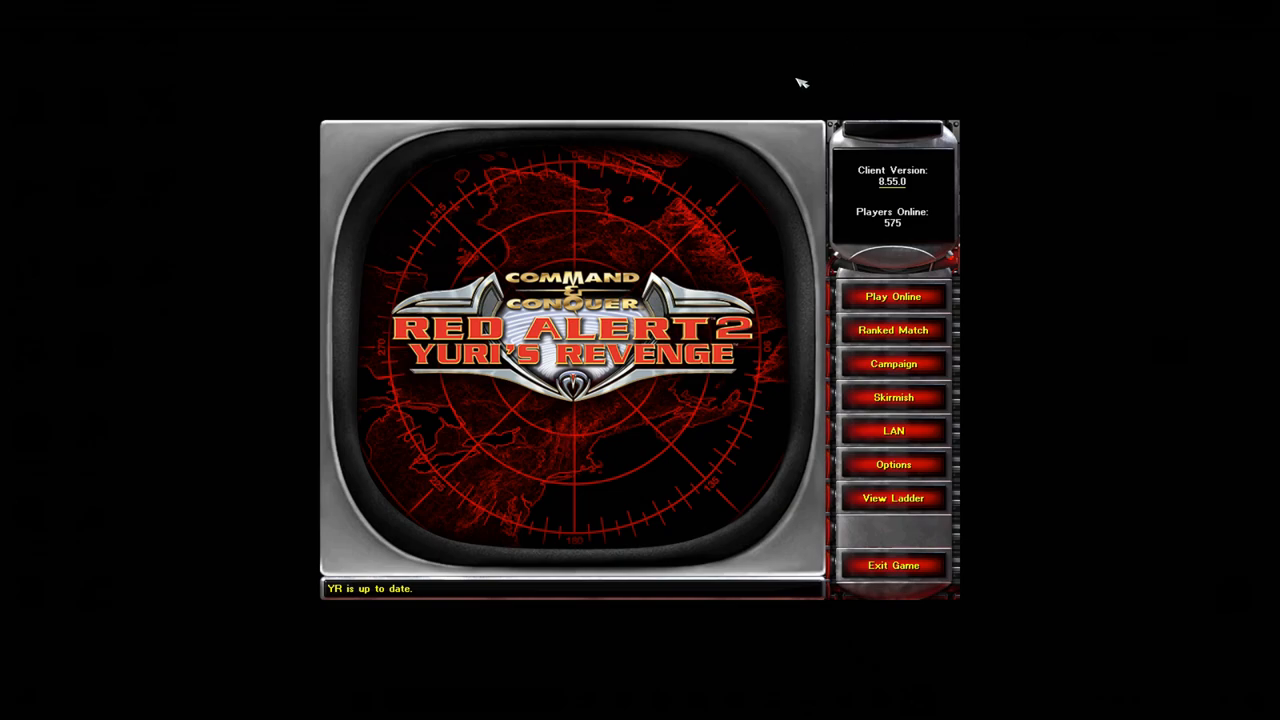
{"action": "mouse_move", "coordinate": [878, 262]}
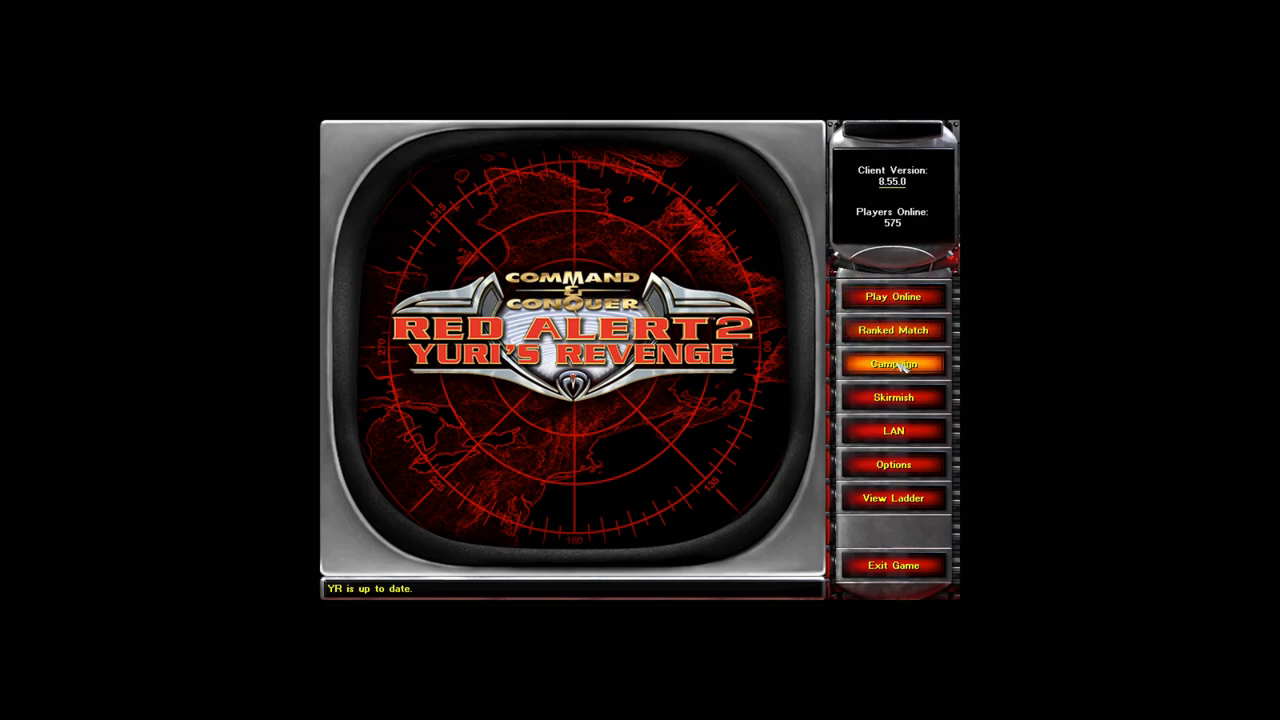
- Choose Campaign in the CnCNet client and start the YR Campaign
{"action": "left_click", "coordinate": [892, 364]}
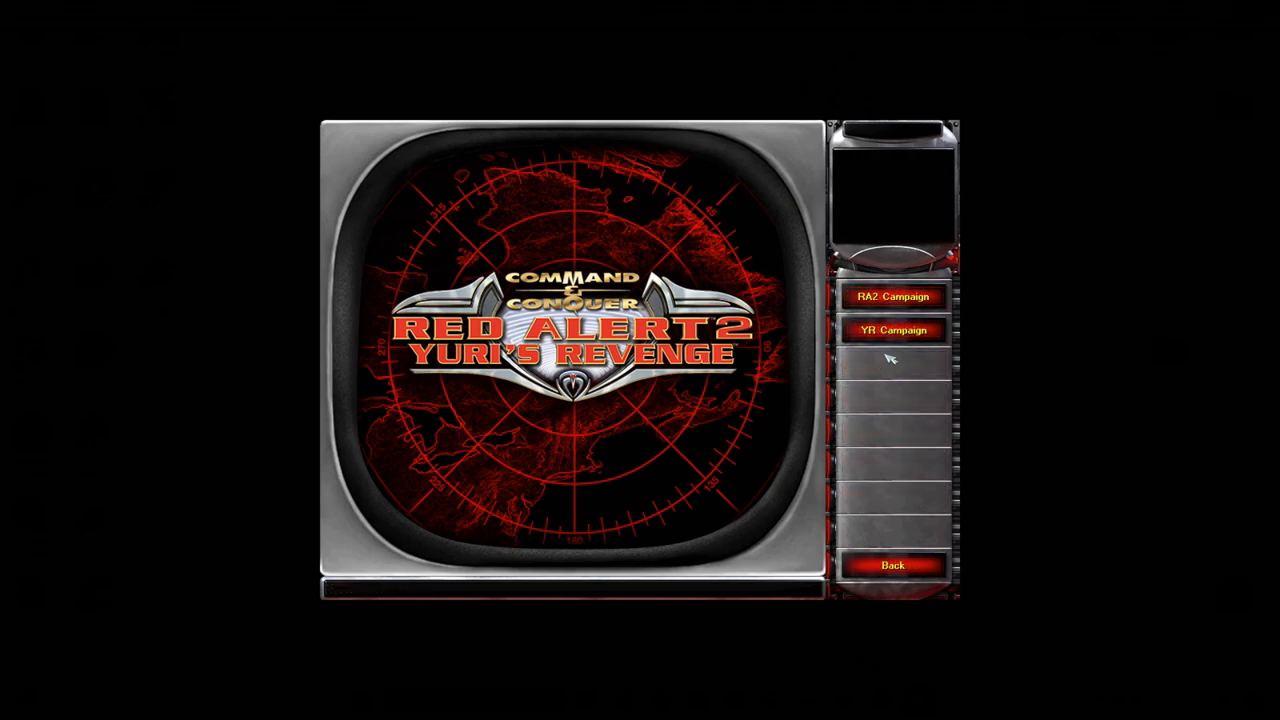
{"action": "mouse_move", "coordinate": [240, 184]}
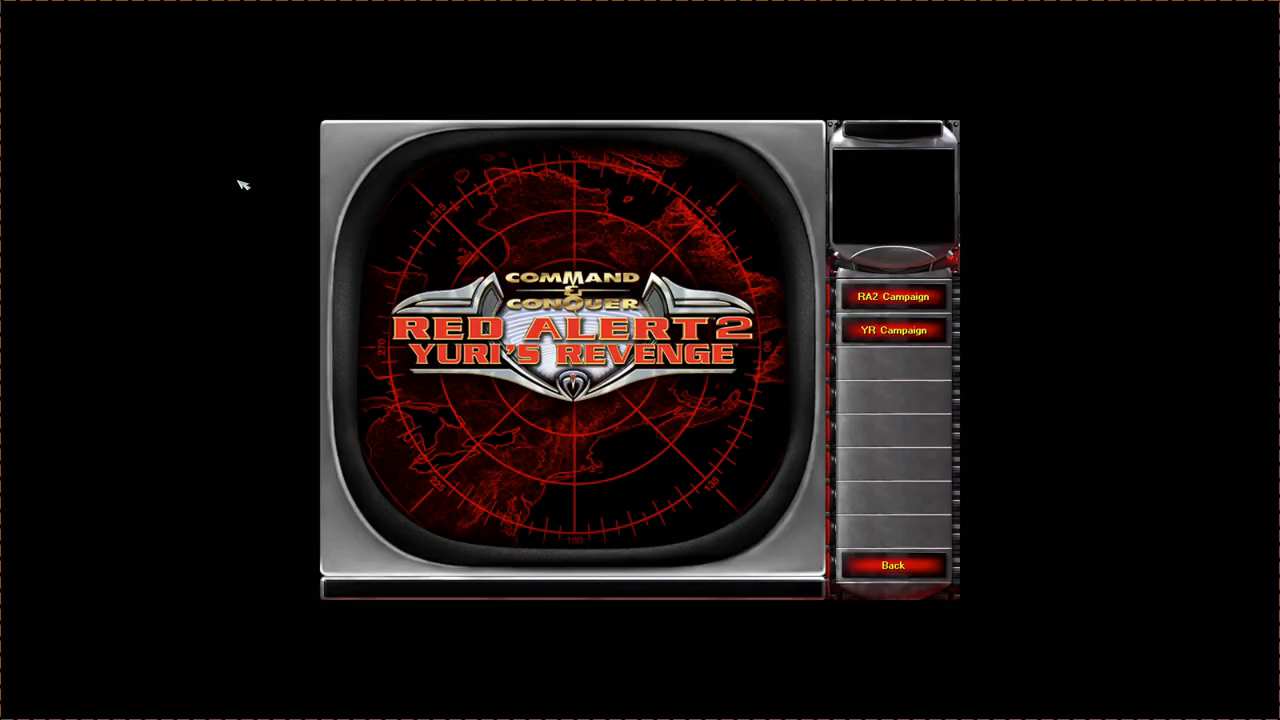
{"action": "left_click", "coordinate": [338, 700]}
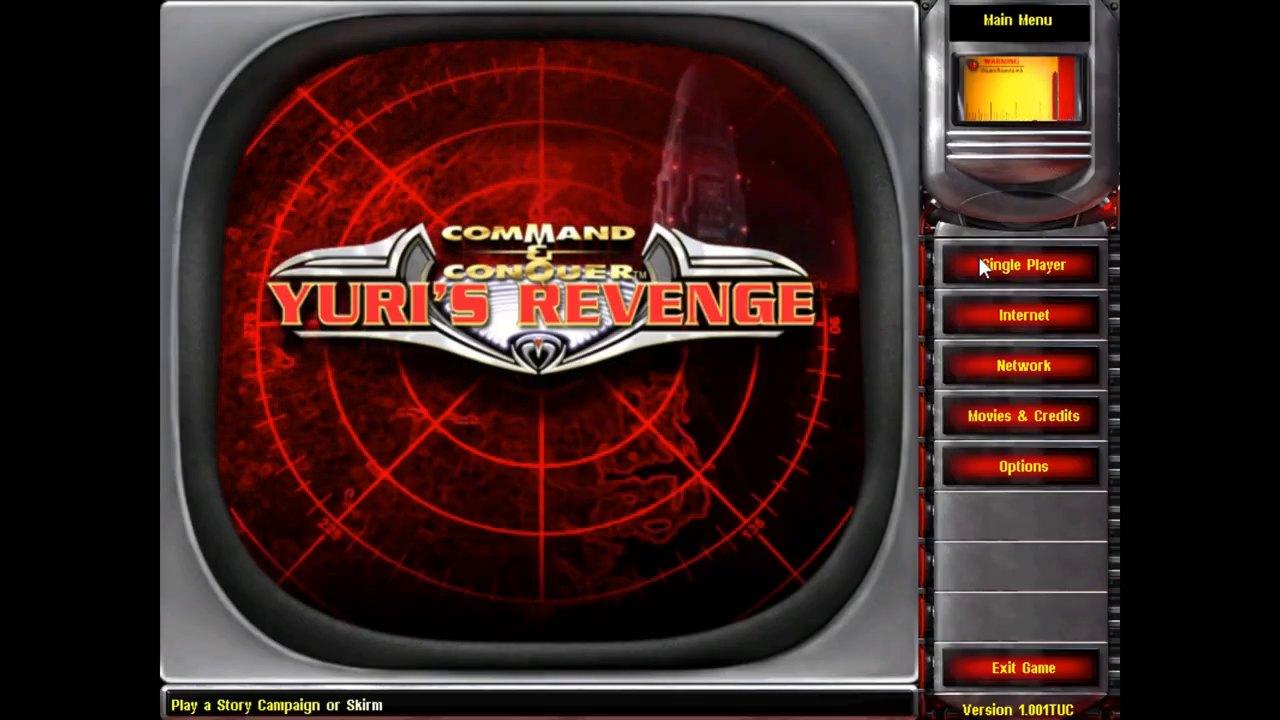
- Start a new Single Player campaign as the Soviets, reaching the Operation: Time Shift briefing
{"action": "left_click", "coordinate": [1022, 264]}
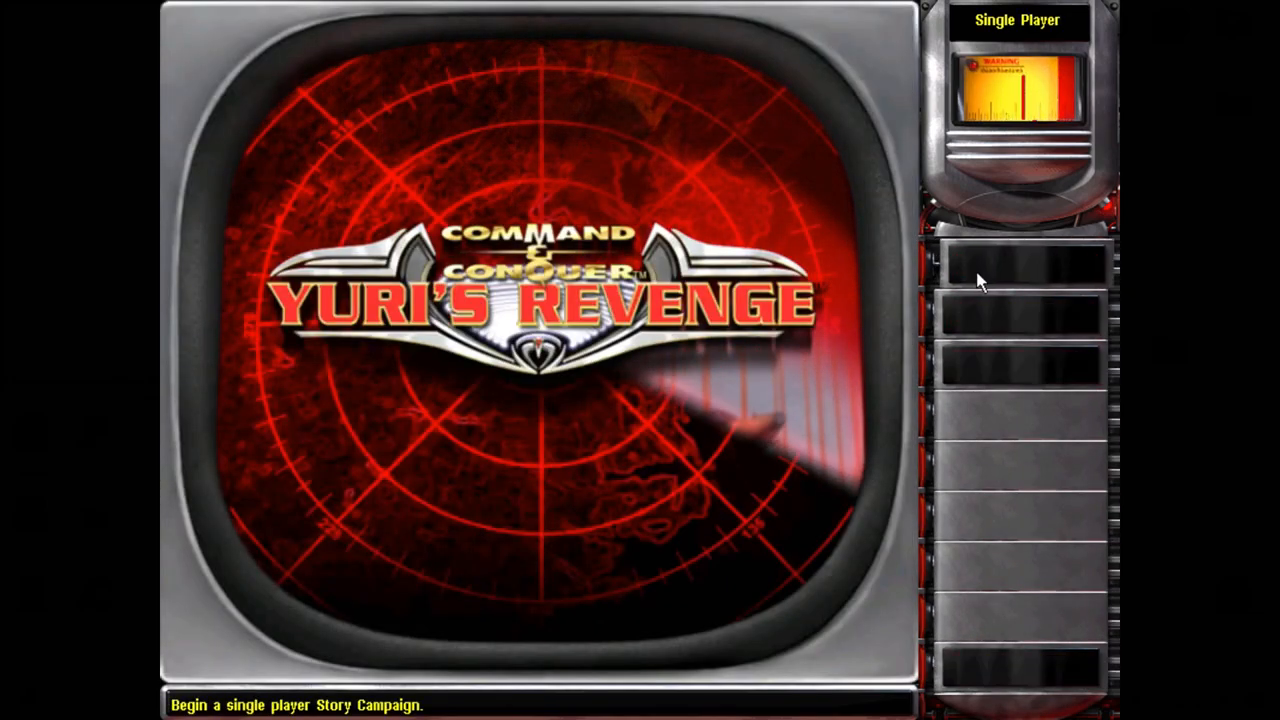
{"action": "left_click", "coordinate": [1018, 262]}
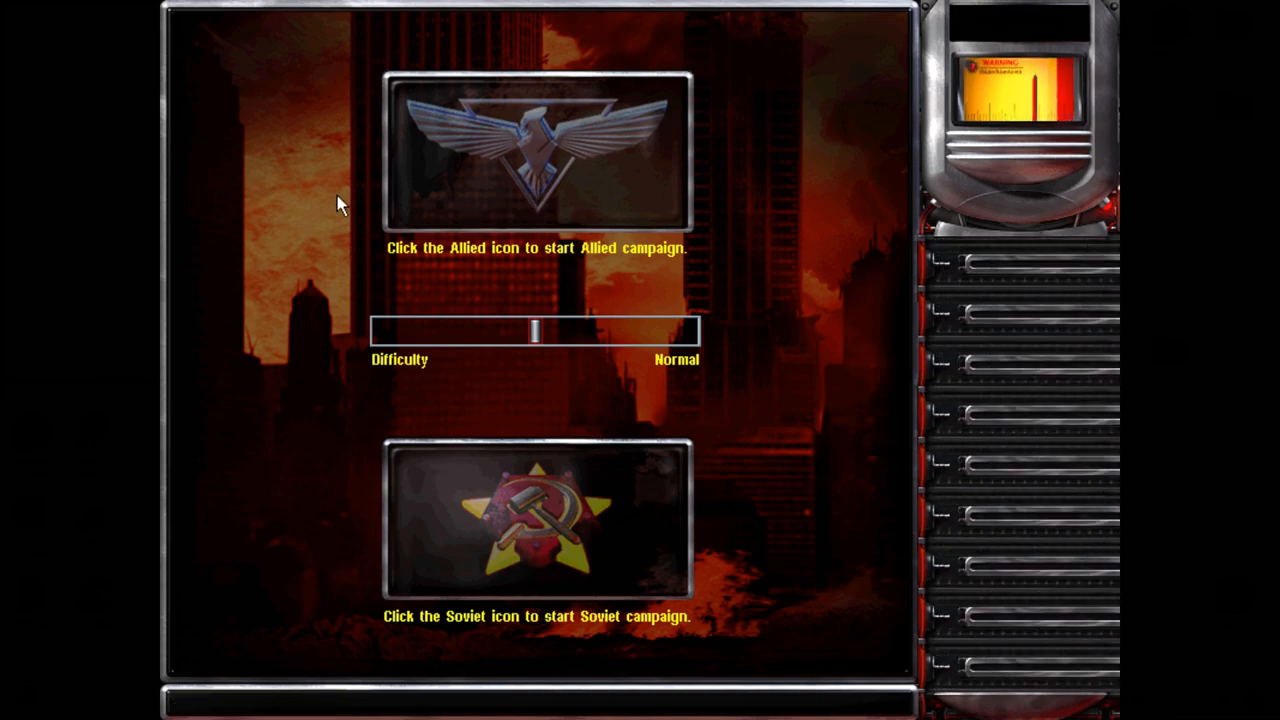
{"action": "left_click", "coordinate": [536, 524]}
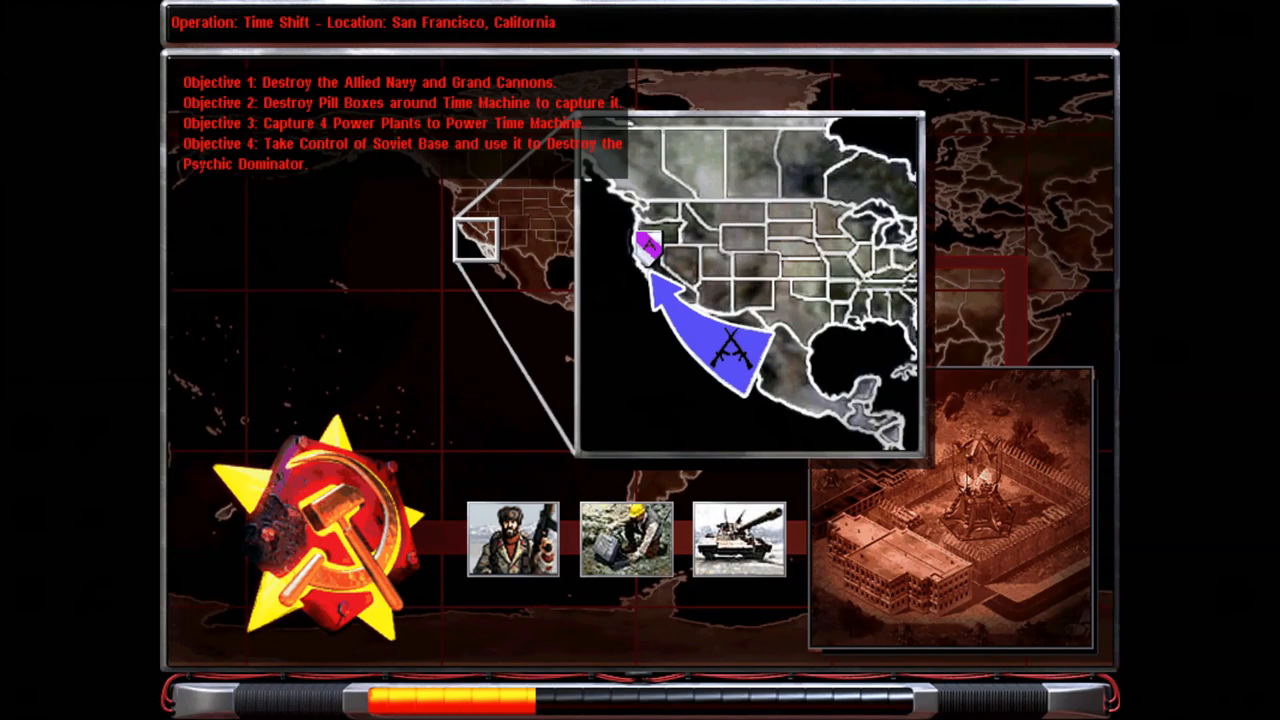